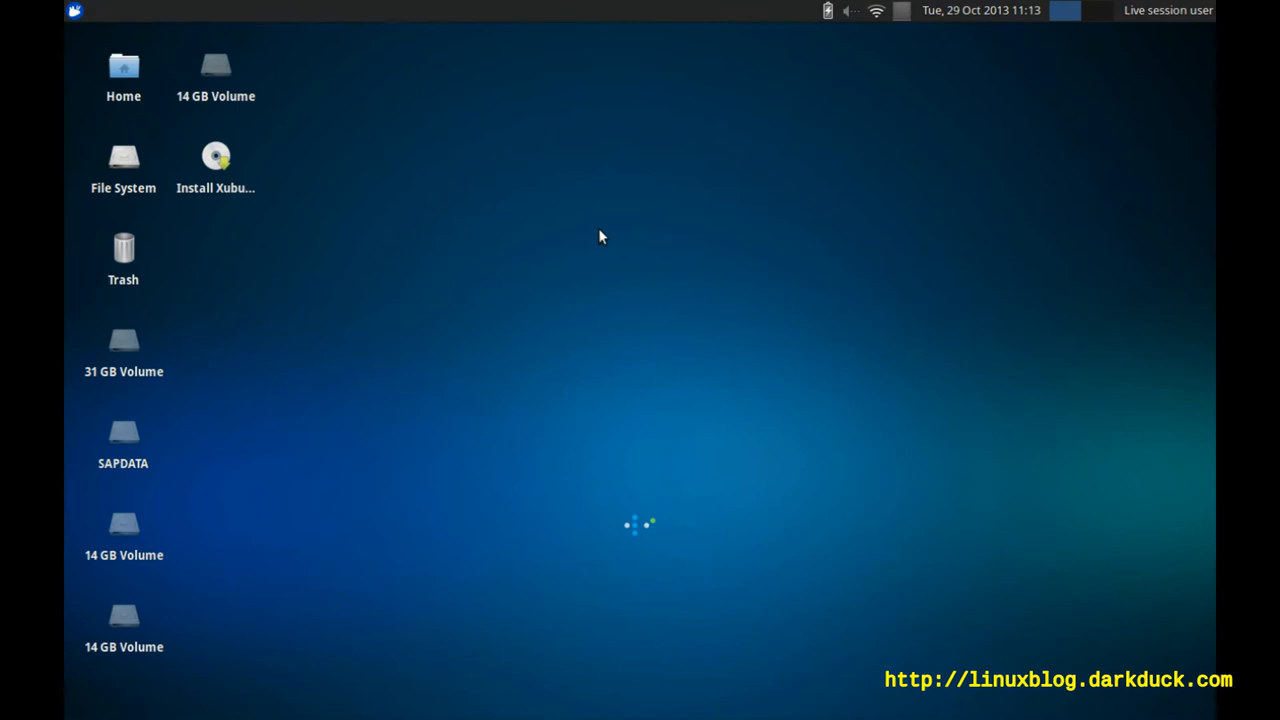
mouse_move(604, 227)
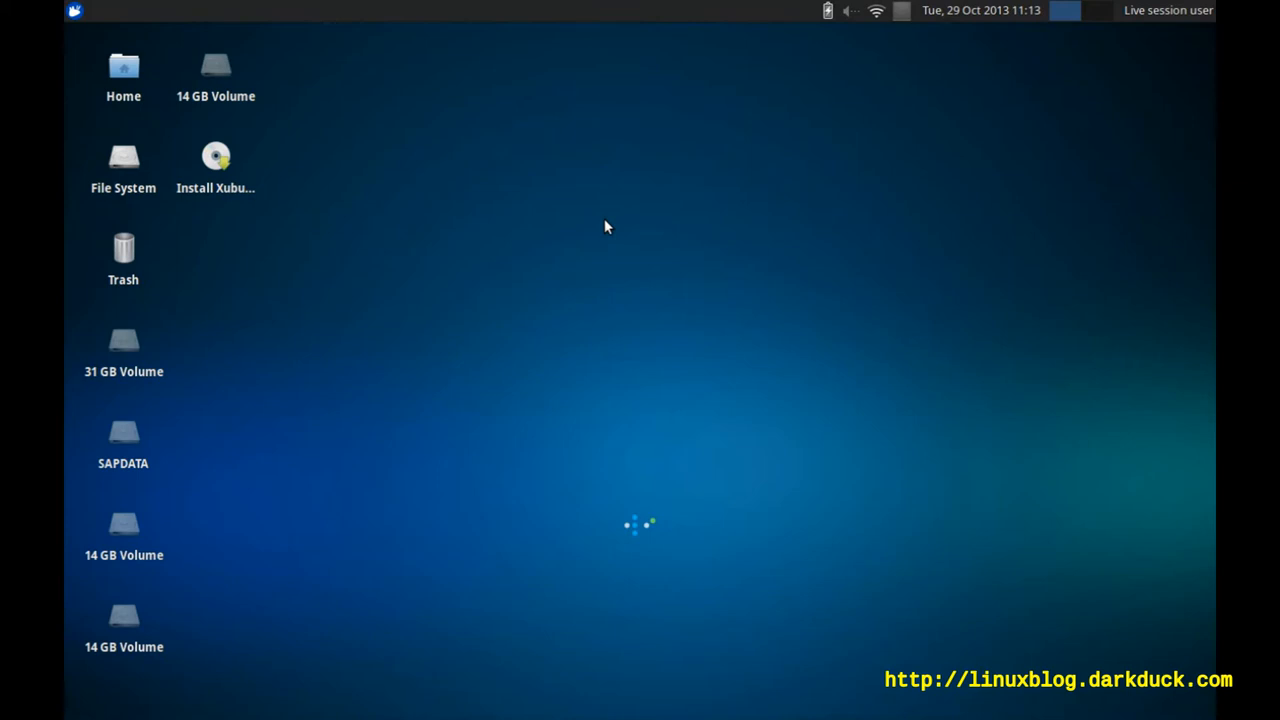
mouse_move(608, 223)
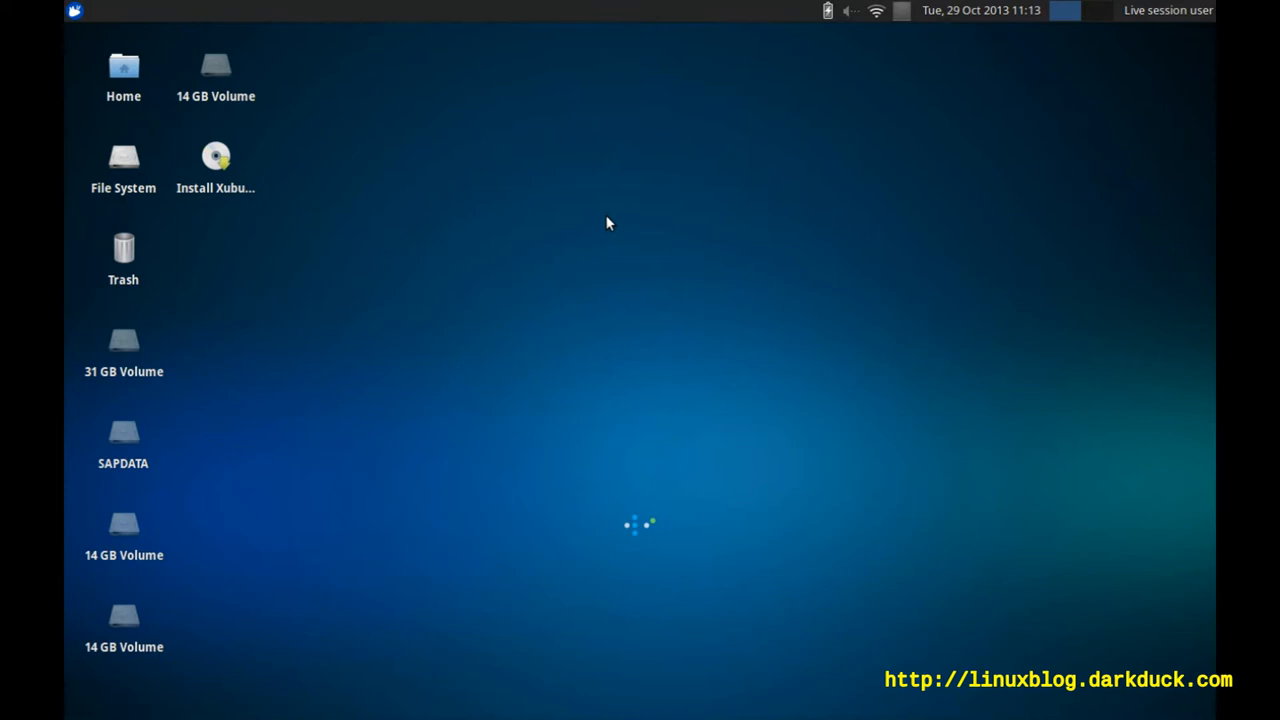
mouse_move(695, 90)
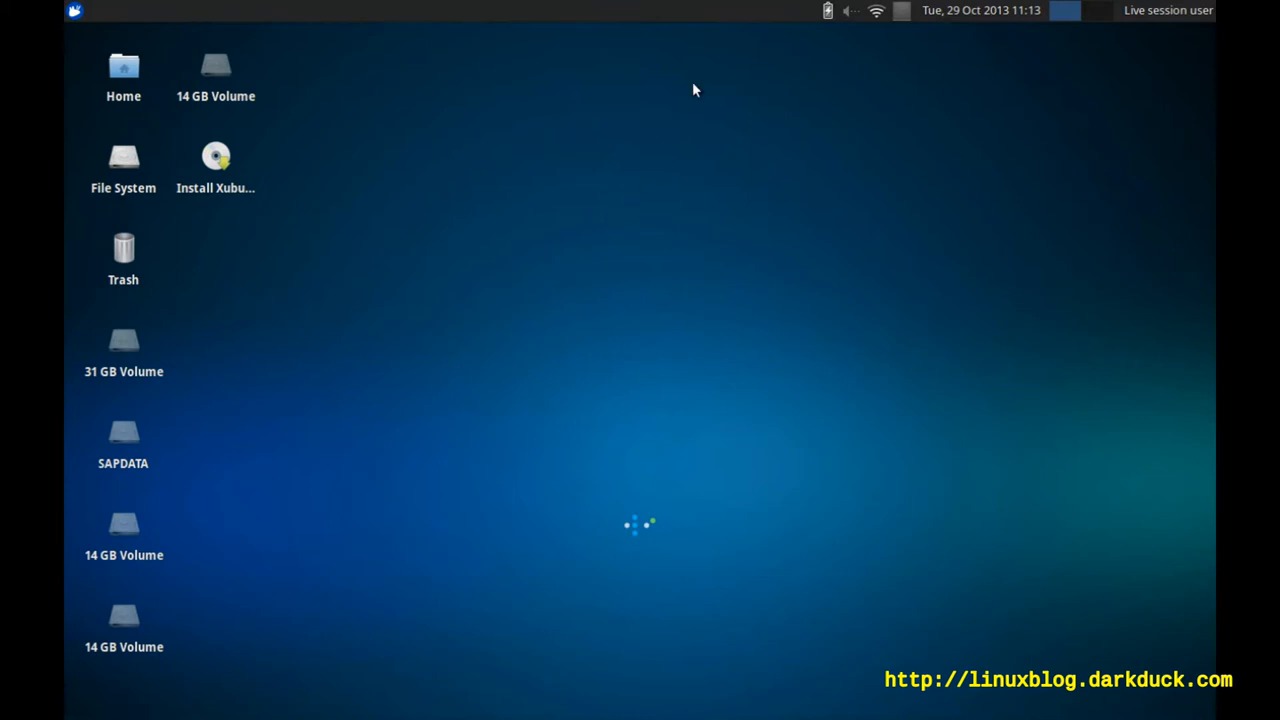
mouse_move(700, 32)
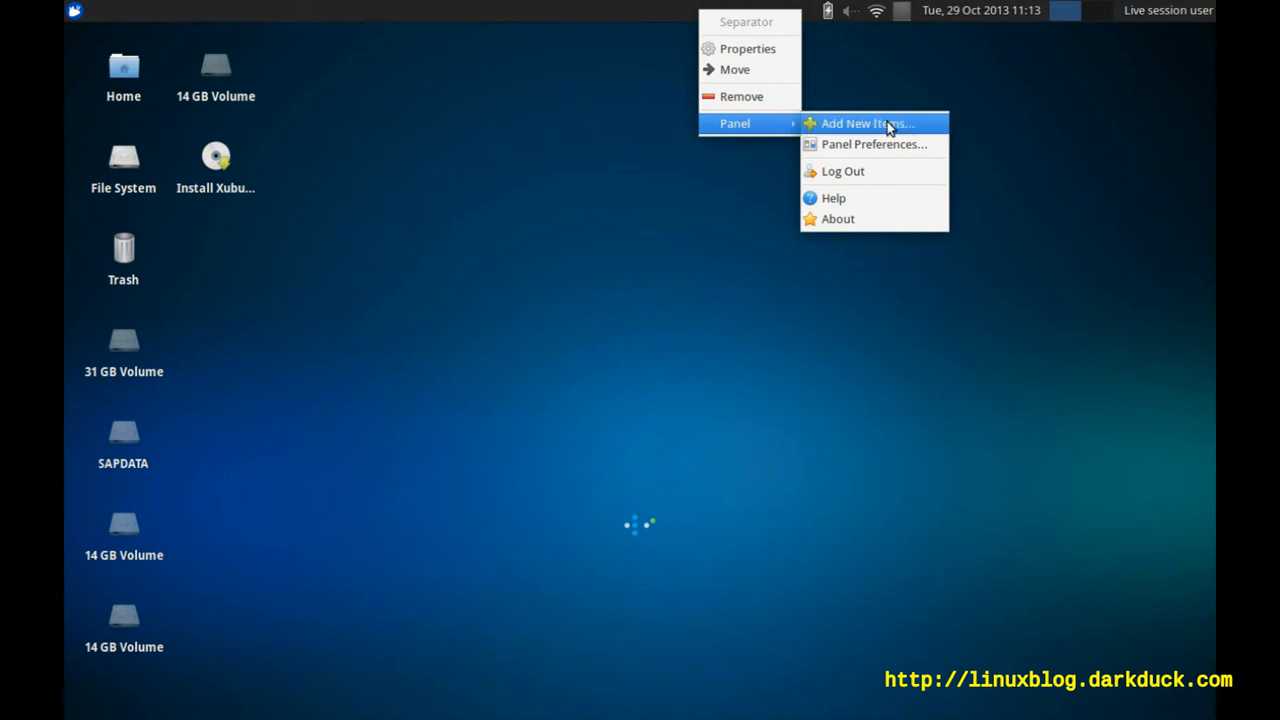
Step: Add the Keyboard Layouts plugin to the top panel from Add New Items
click(866, 123)
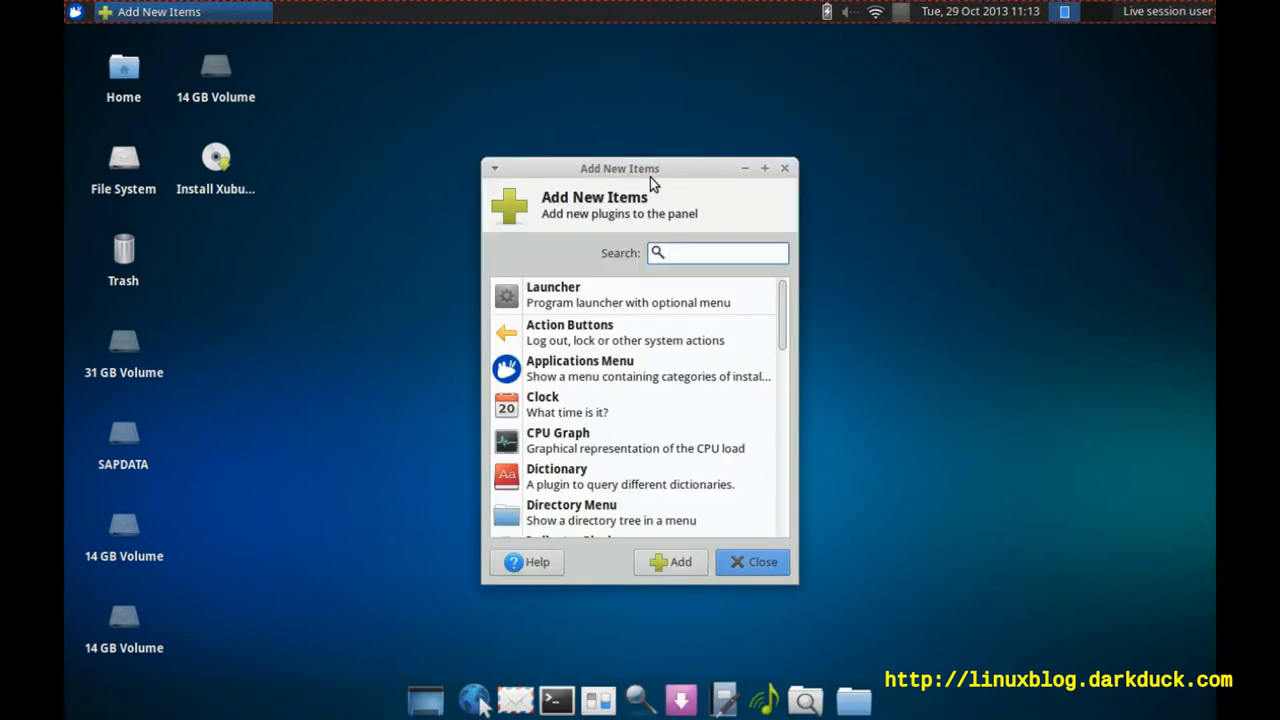
click(717, 252)
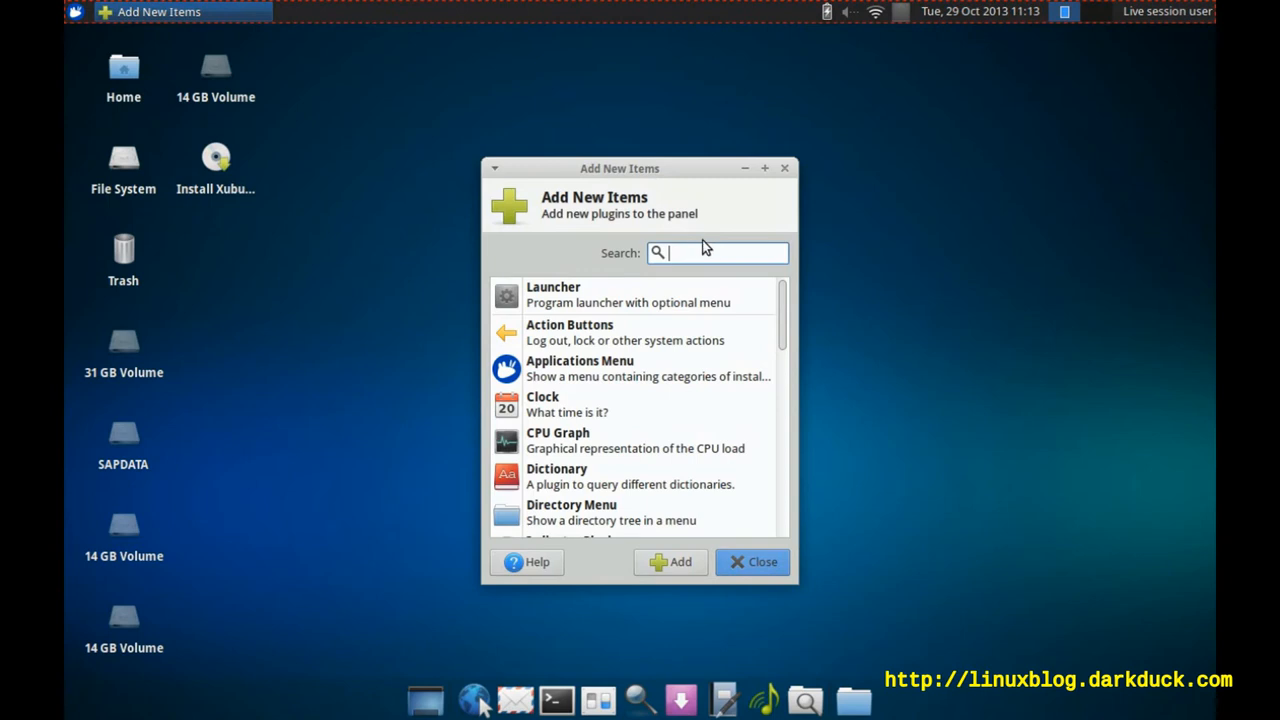
scroll(down, 3)
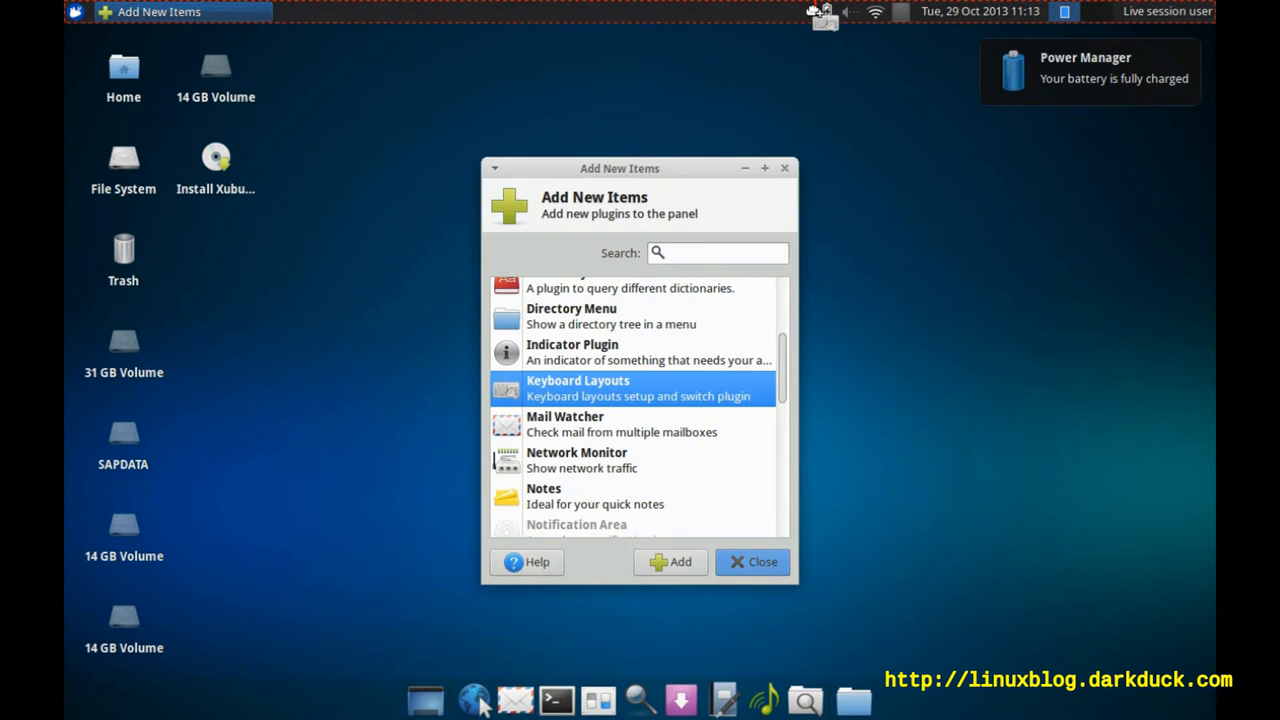
click(669, 561)
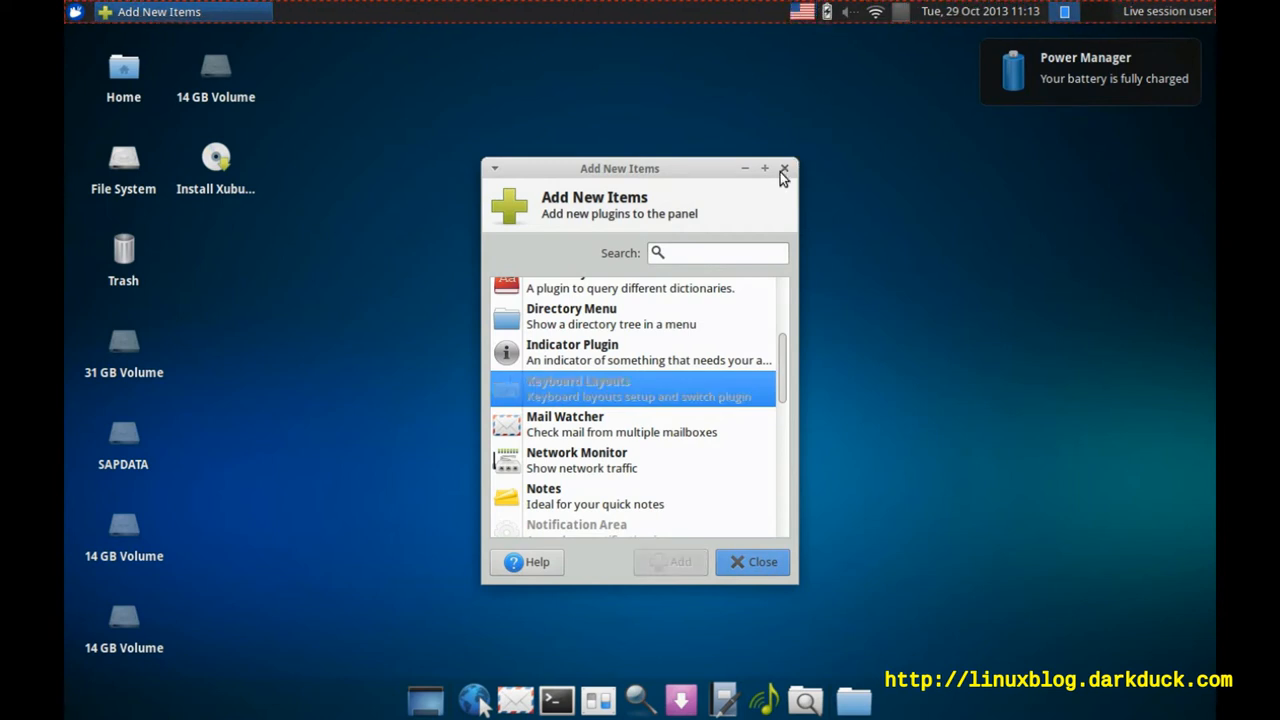
click(785, 168)
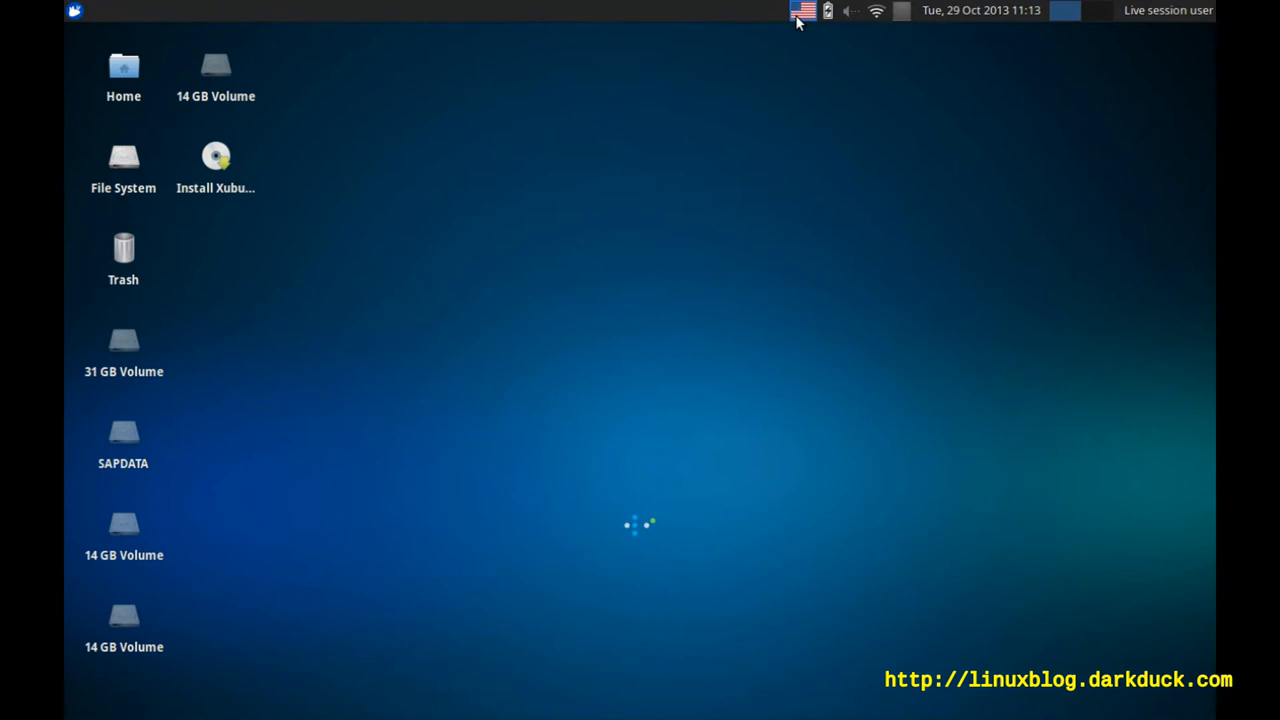
Step: Open Properties of the US flag layout indicator on the panel
right_click(803, 11)
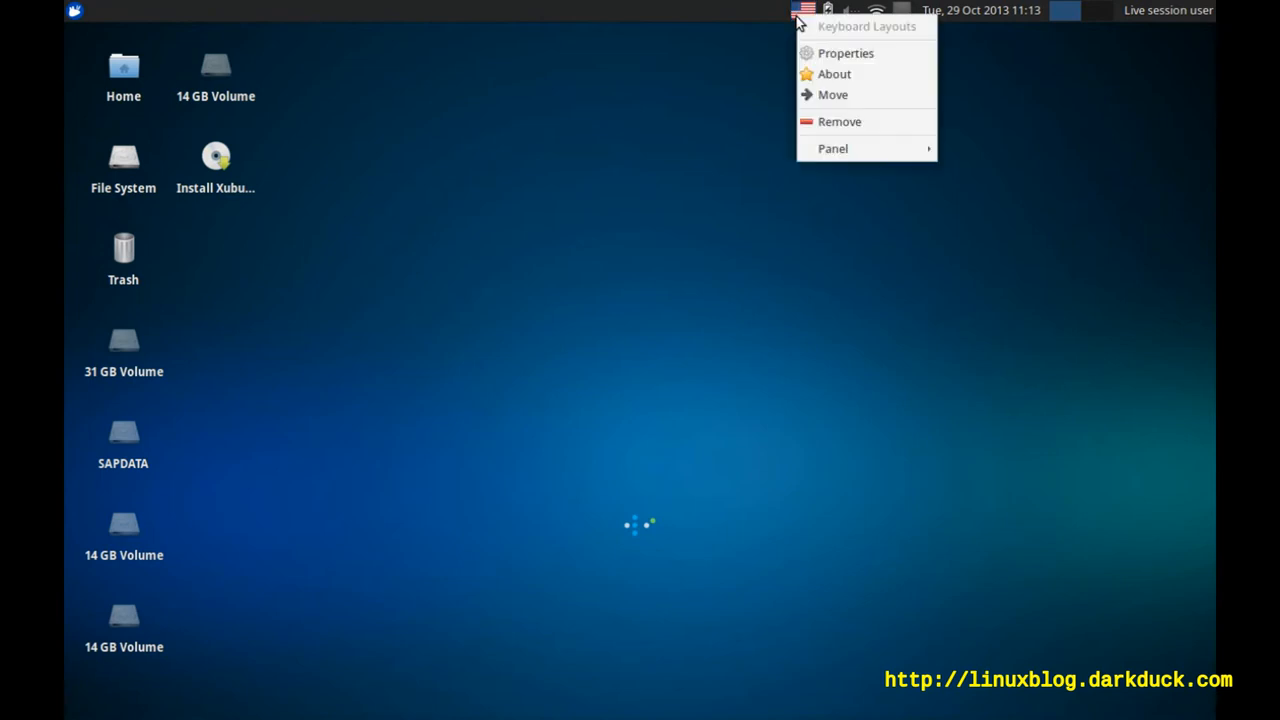
click(845, 53)
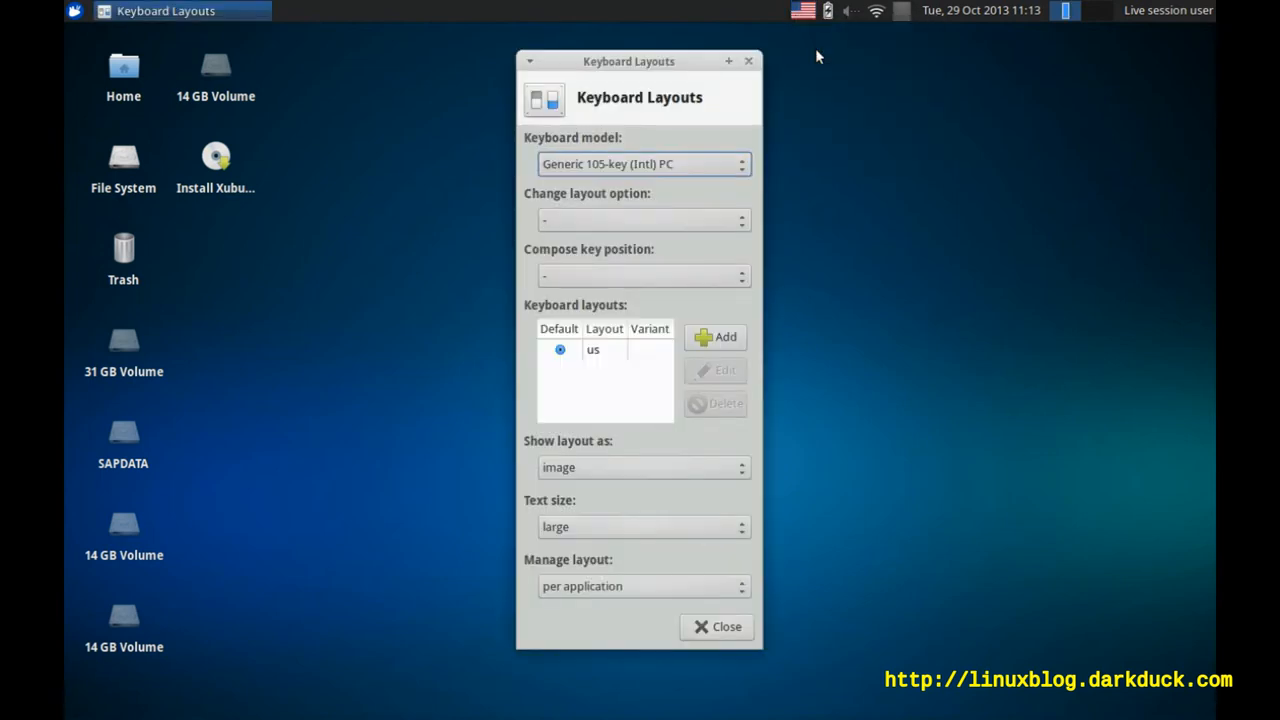
mouse_move(620, 396)
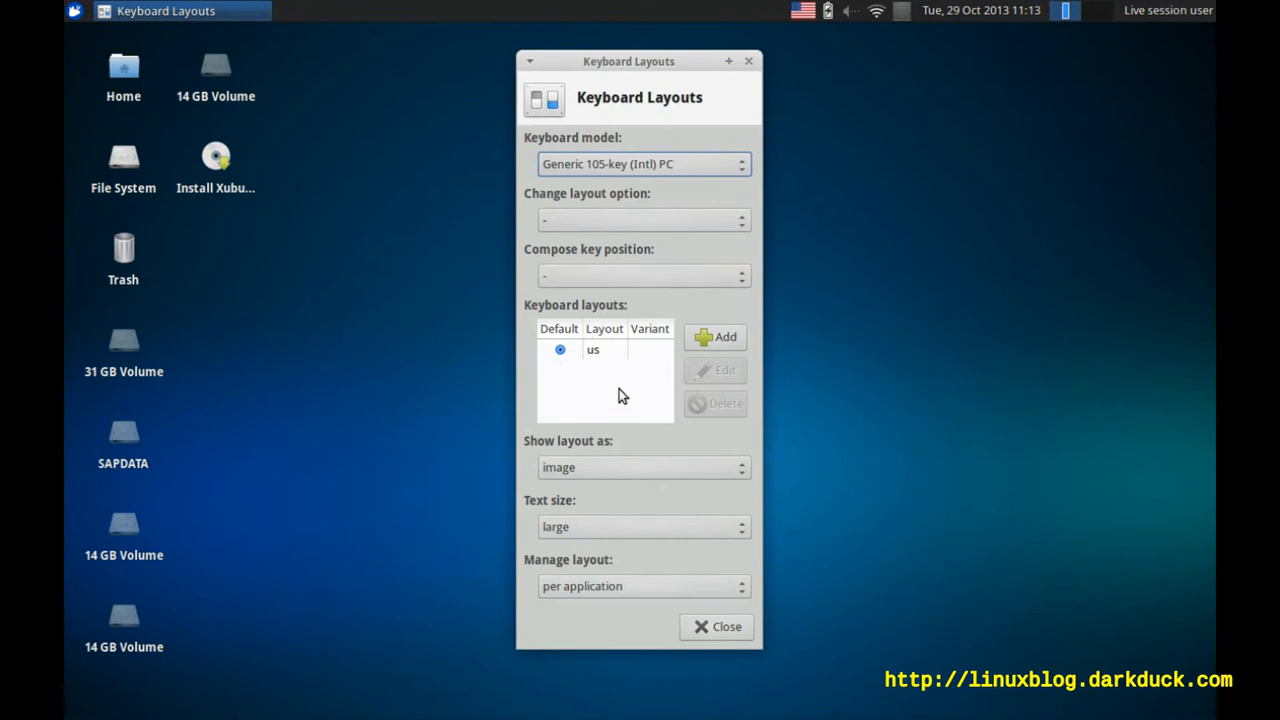
mouse_move(645, 343)
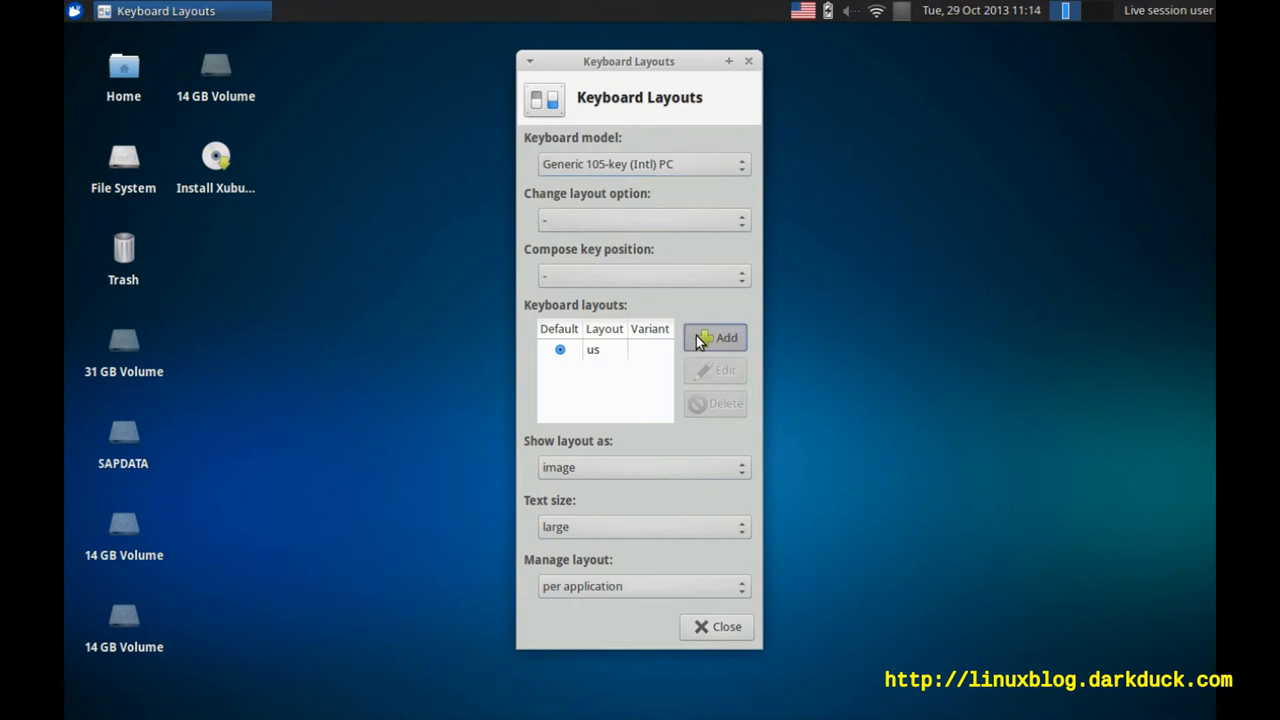
Step: Add the gb and Russian layouts and delete the us layout
click(714, 337)
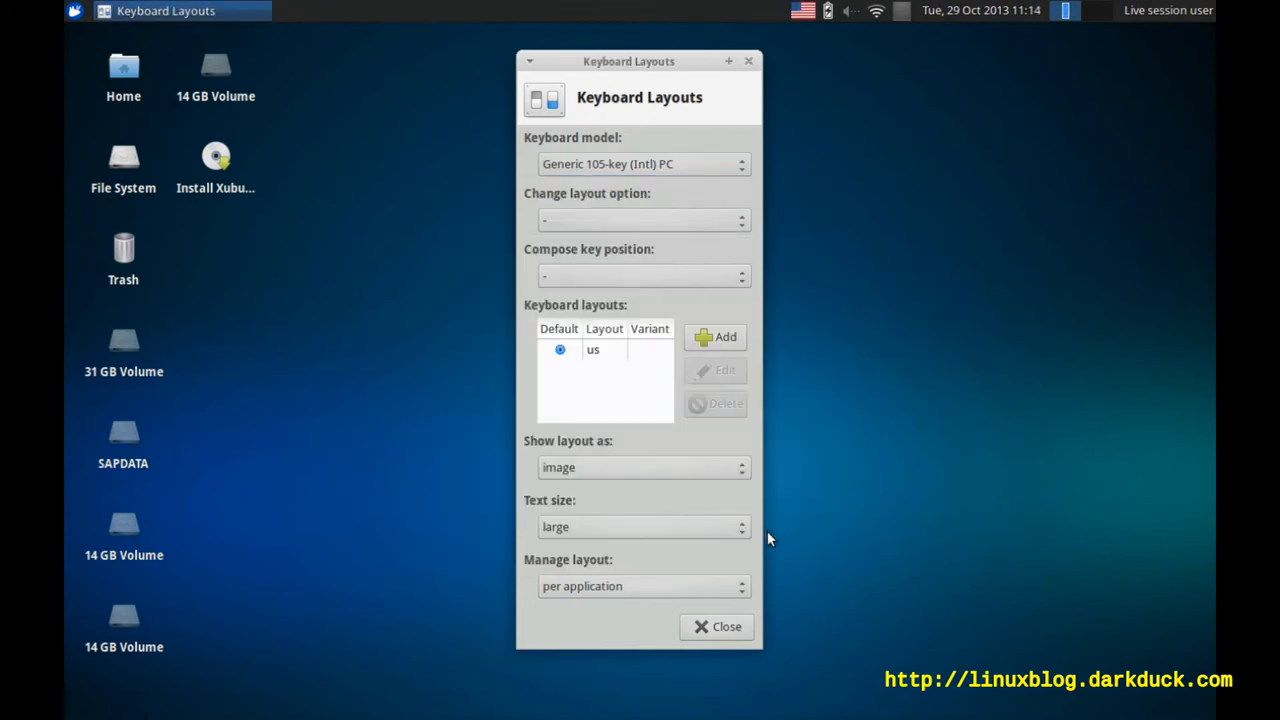
click(715, 337)
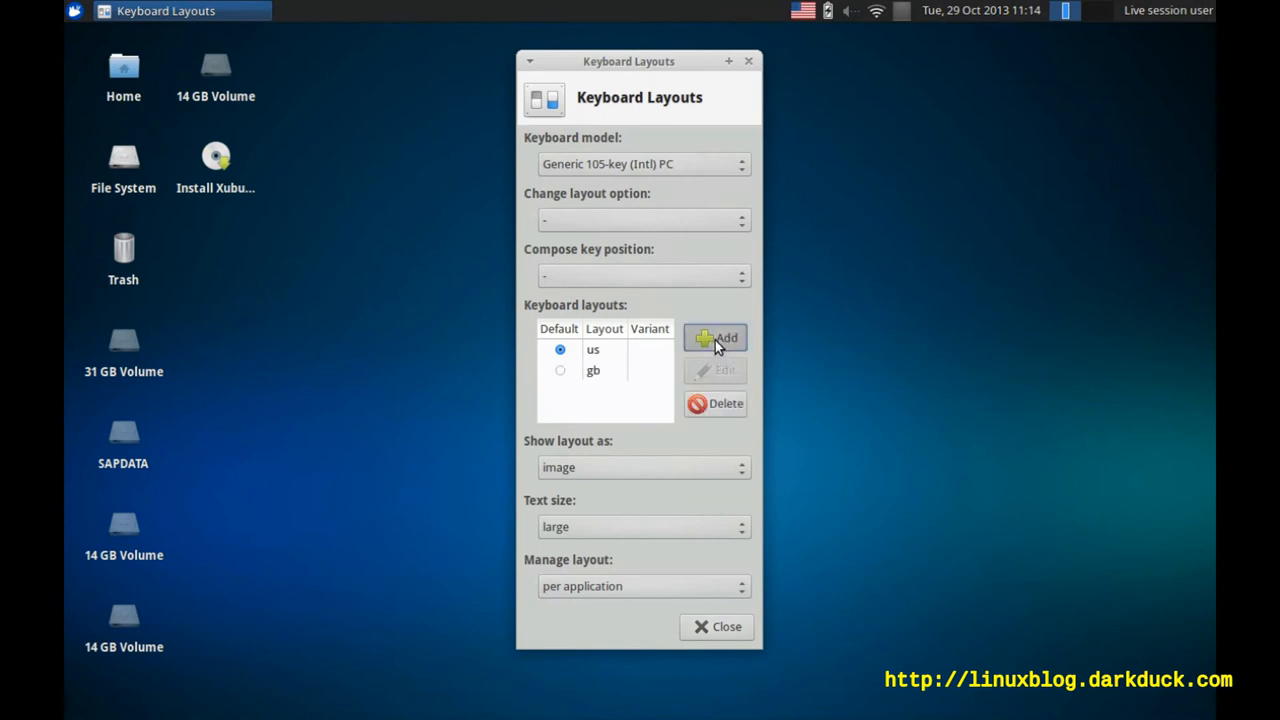
click(714, 338)
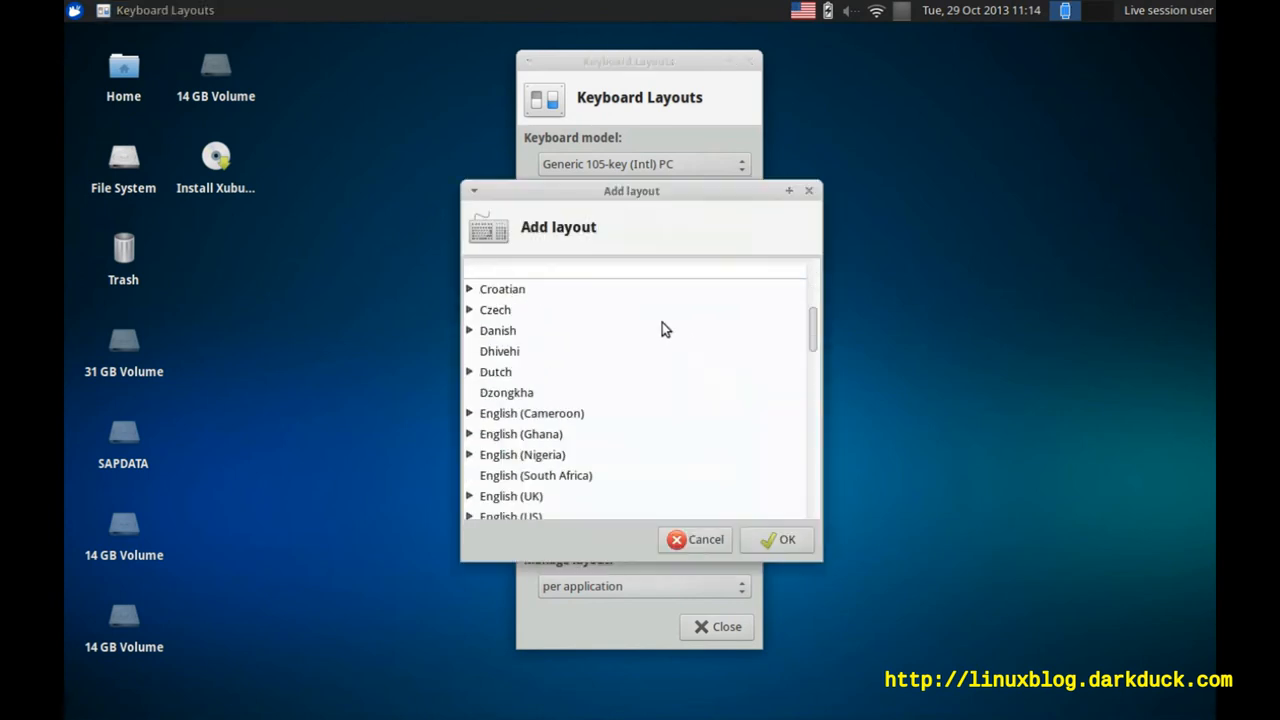
scroll(down, 3)
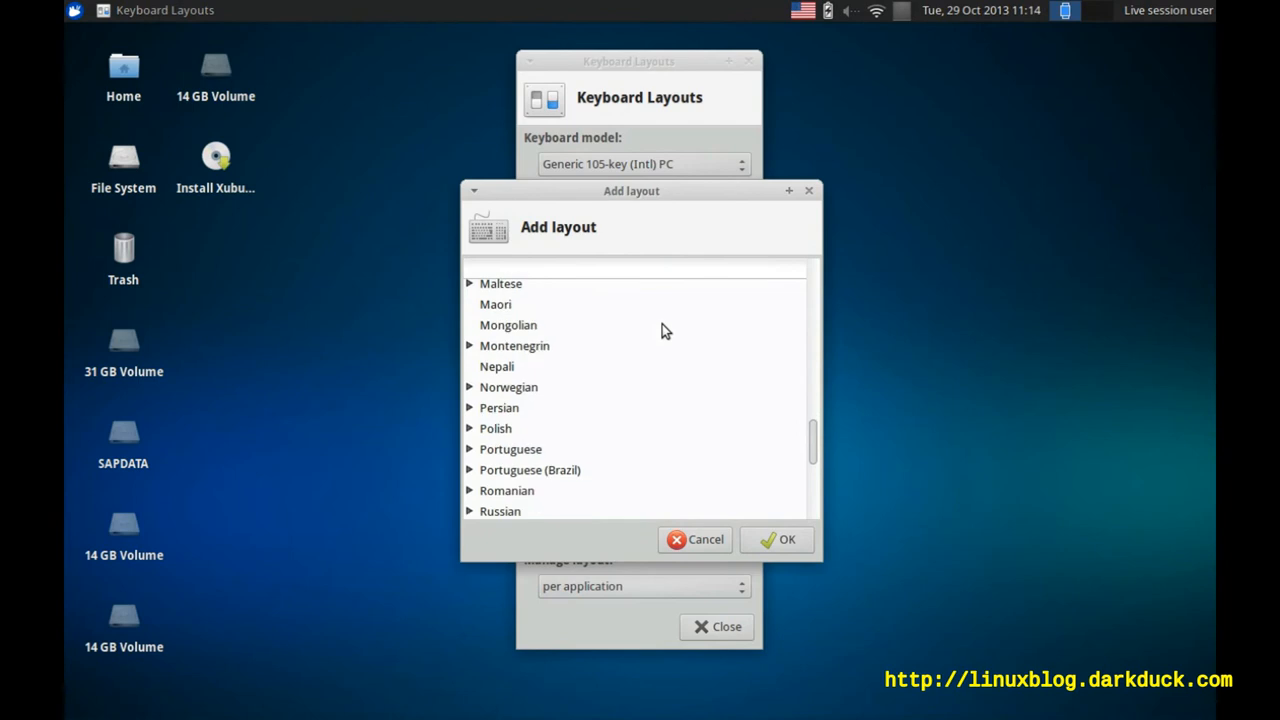
click(777, 539)
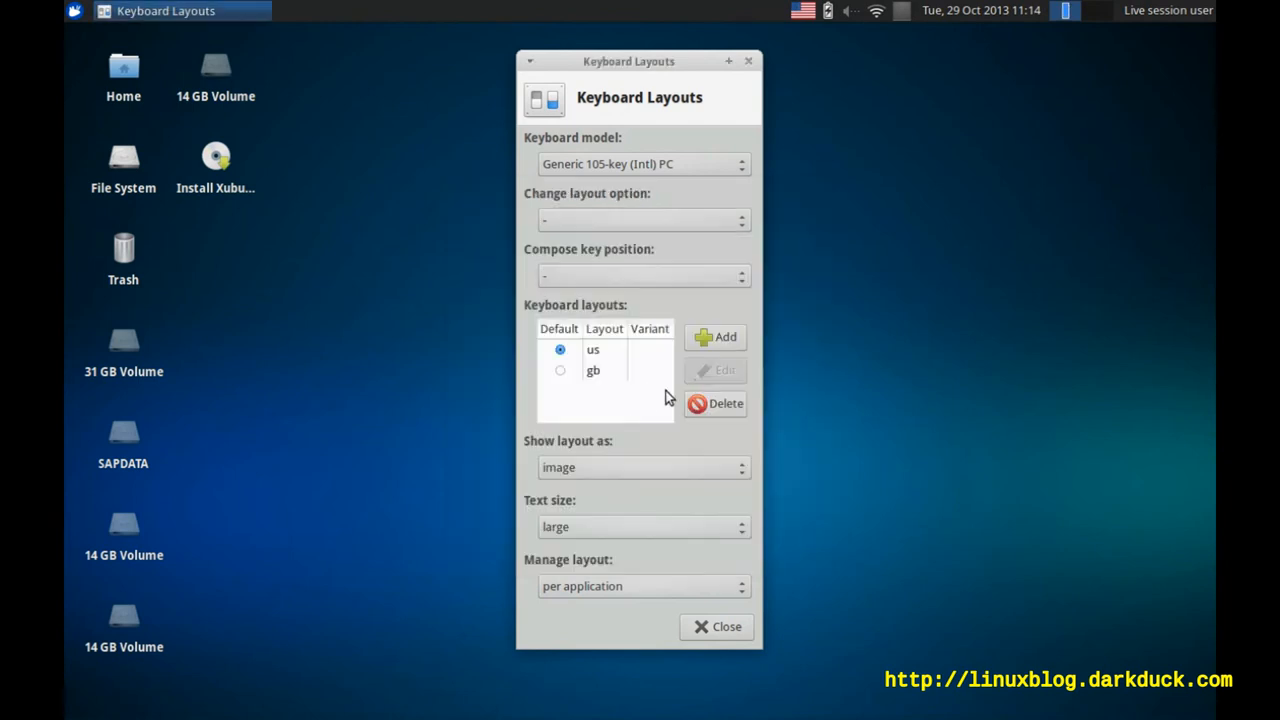
click(715, 337)
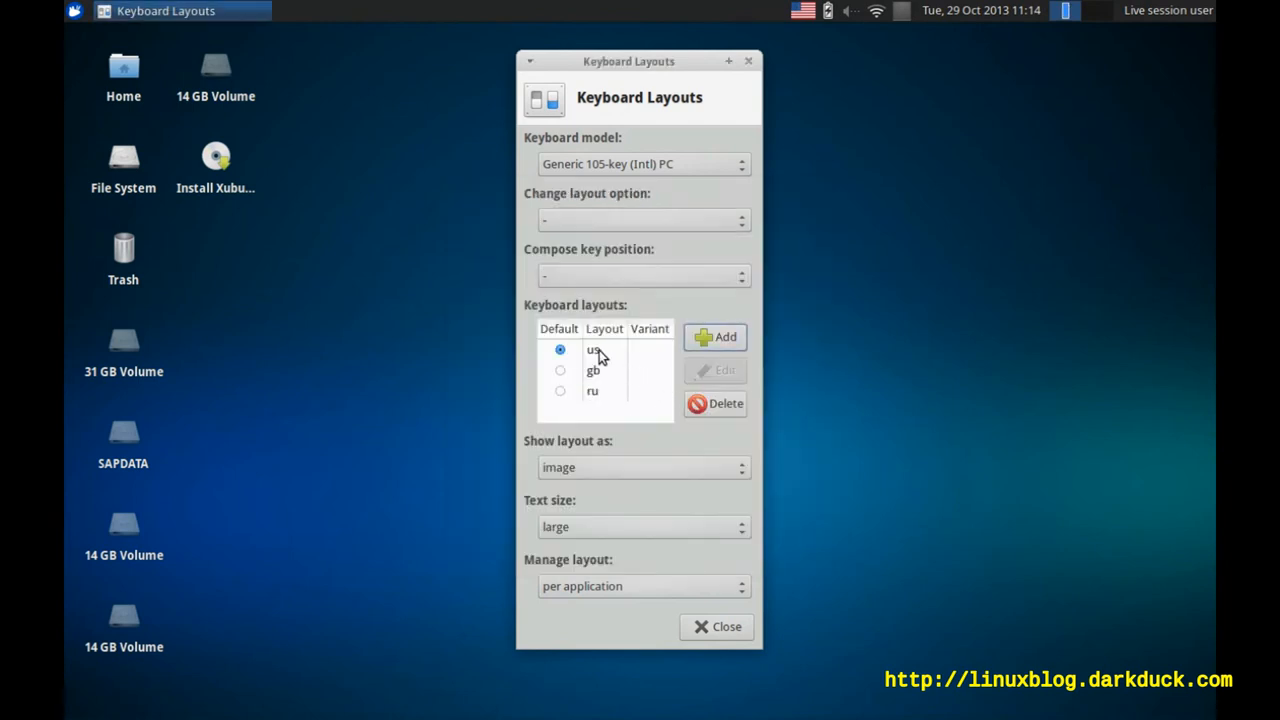
click(715, 403)
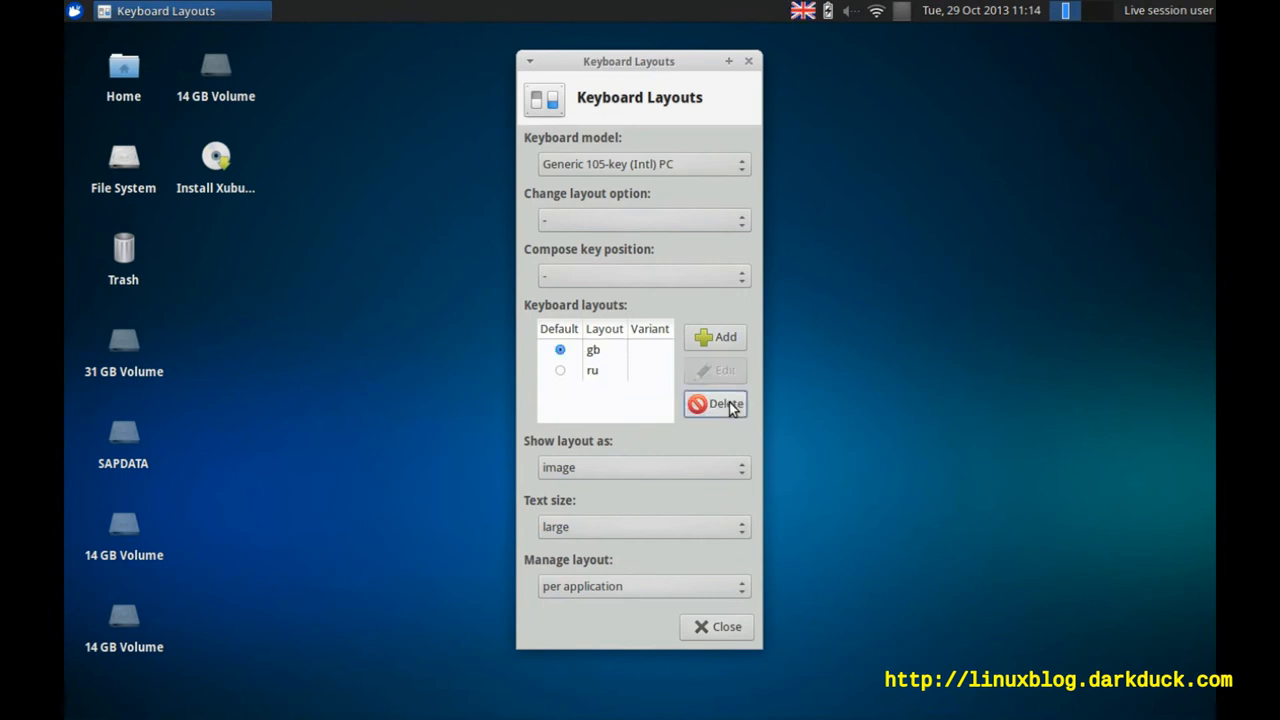
mouse_move(647, 351)
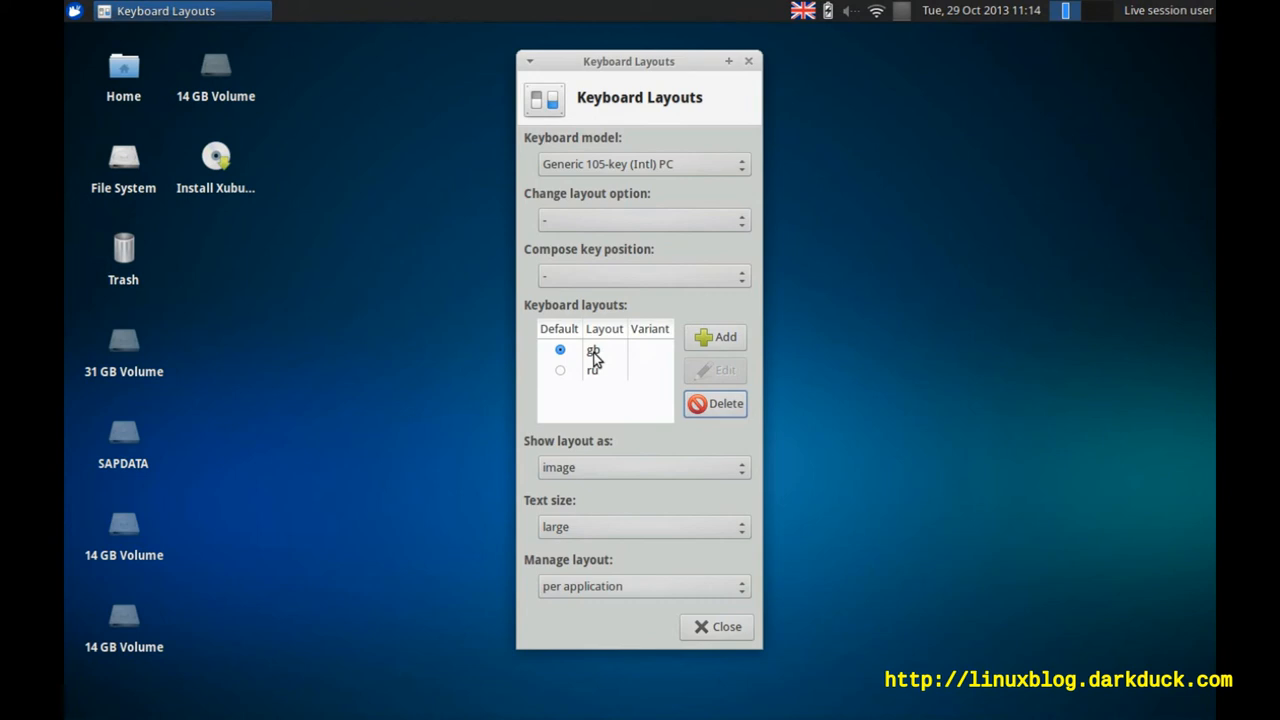
mouse_move(584, 456)
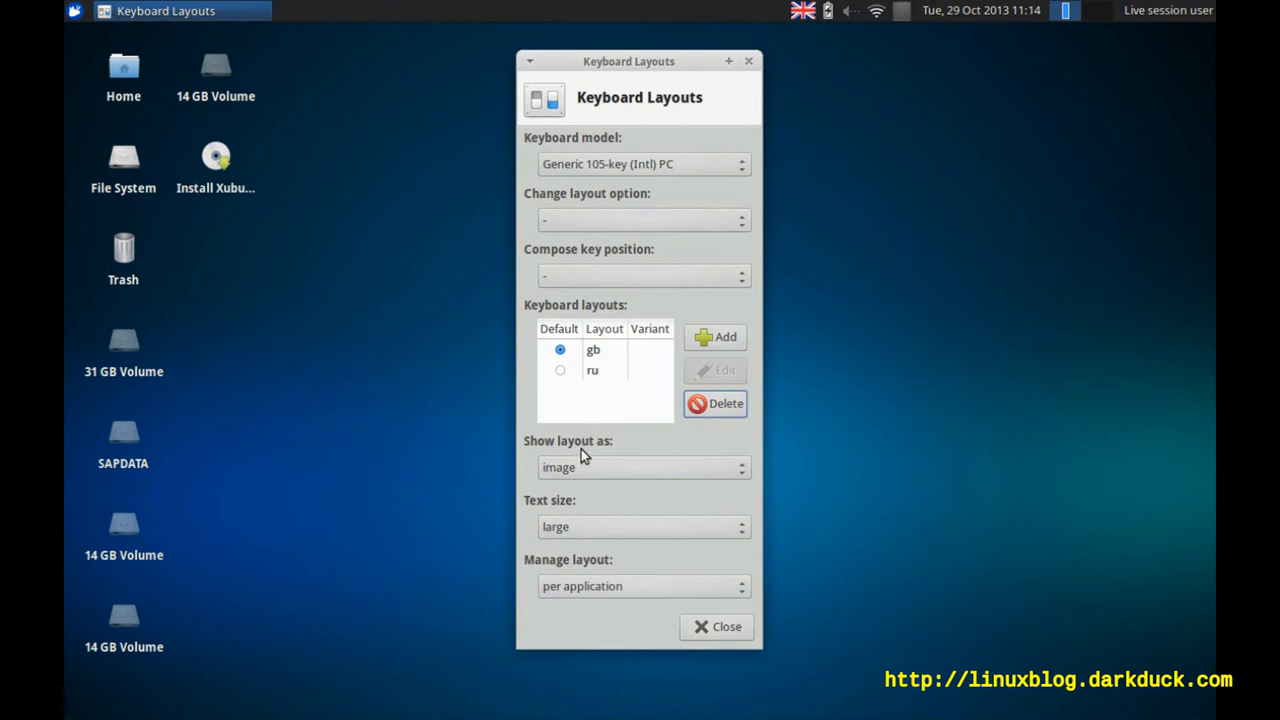
Step: Keep the layout shown as an image, set Ctrl+Shift switching, and close settings
click(640, 467)
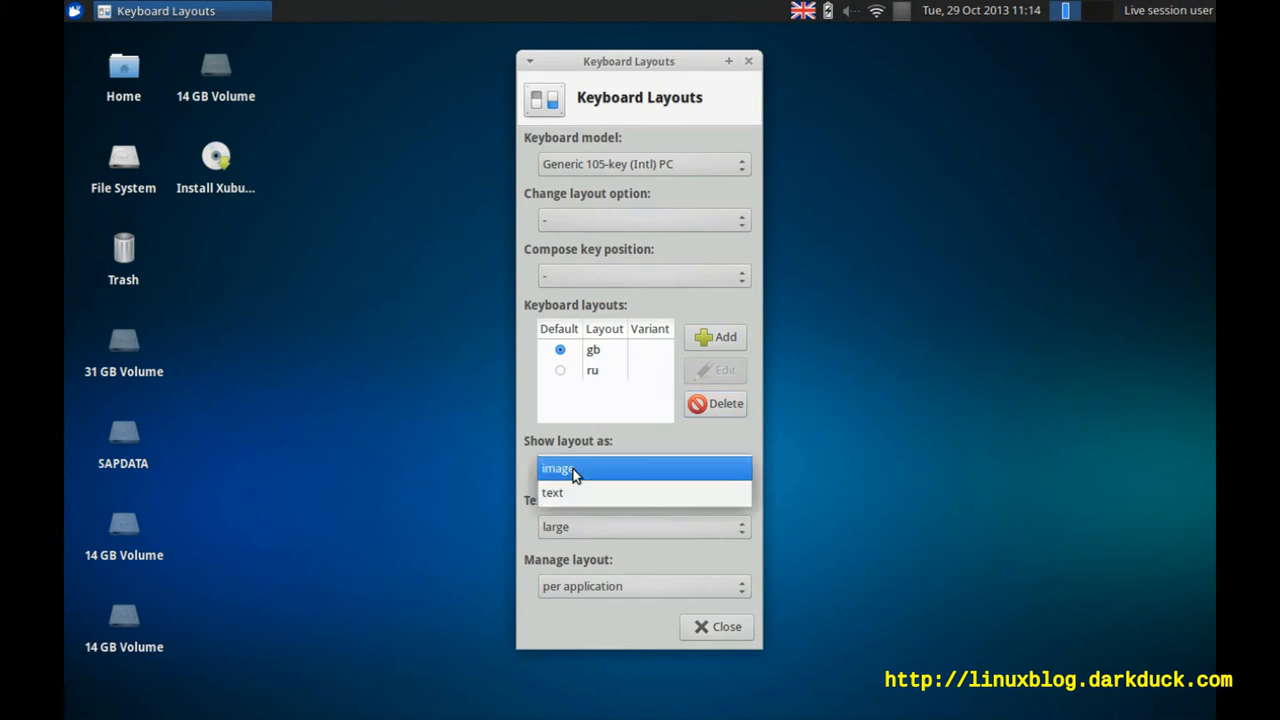
click(552, 492)
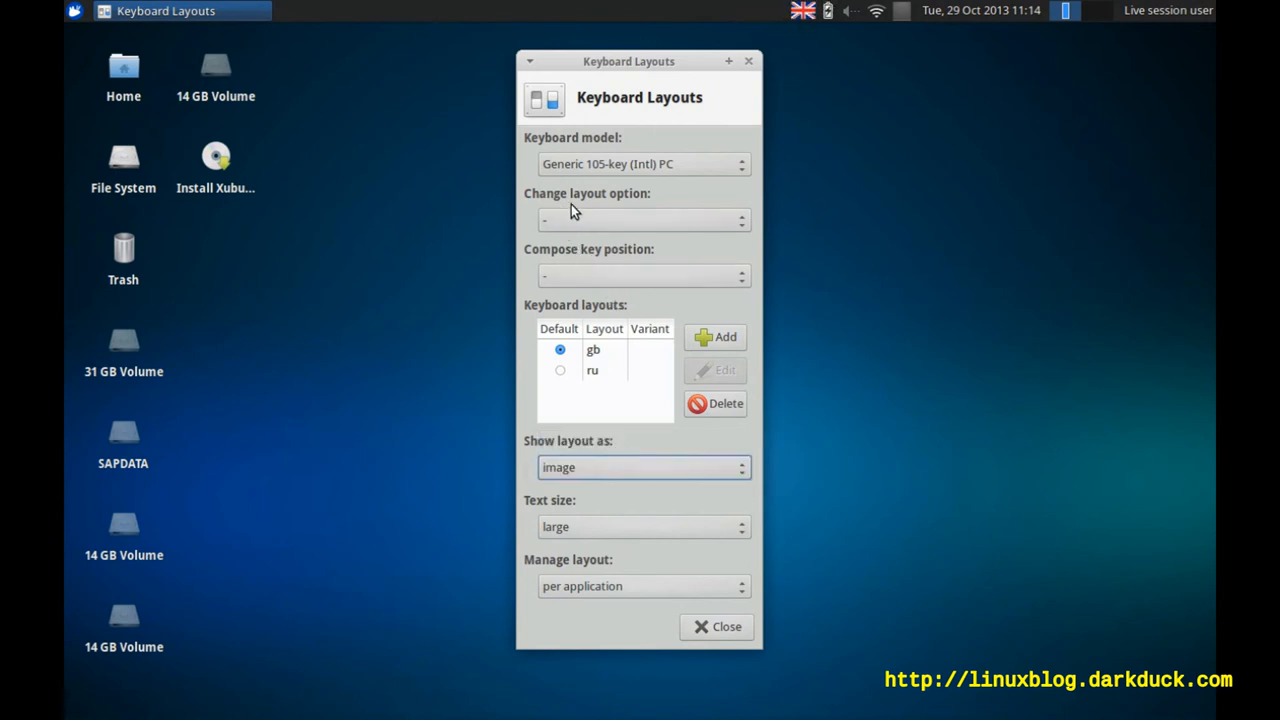
mouse_move(596, 205)
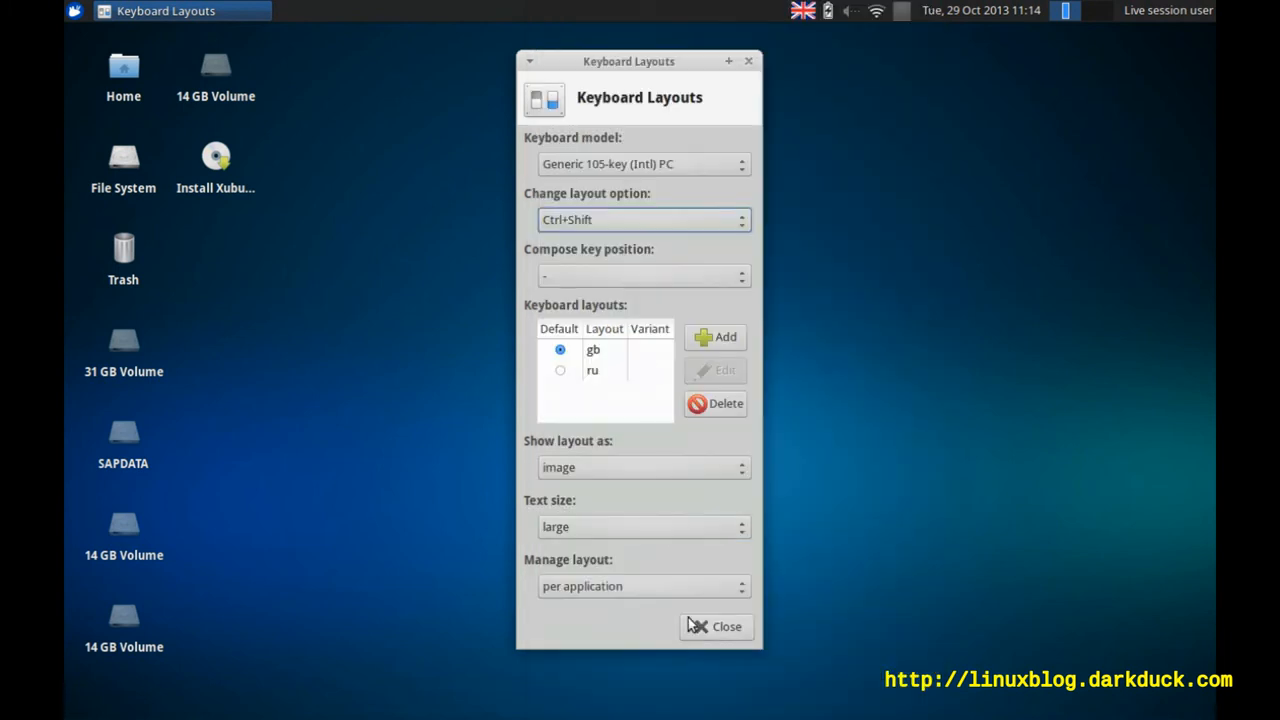
click(716, 626)
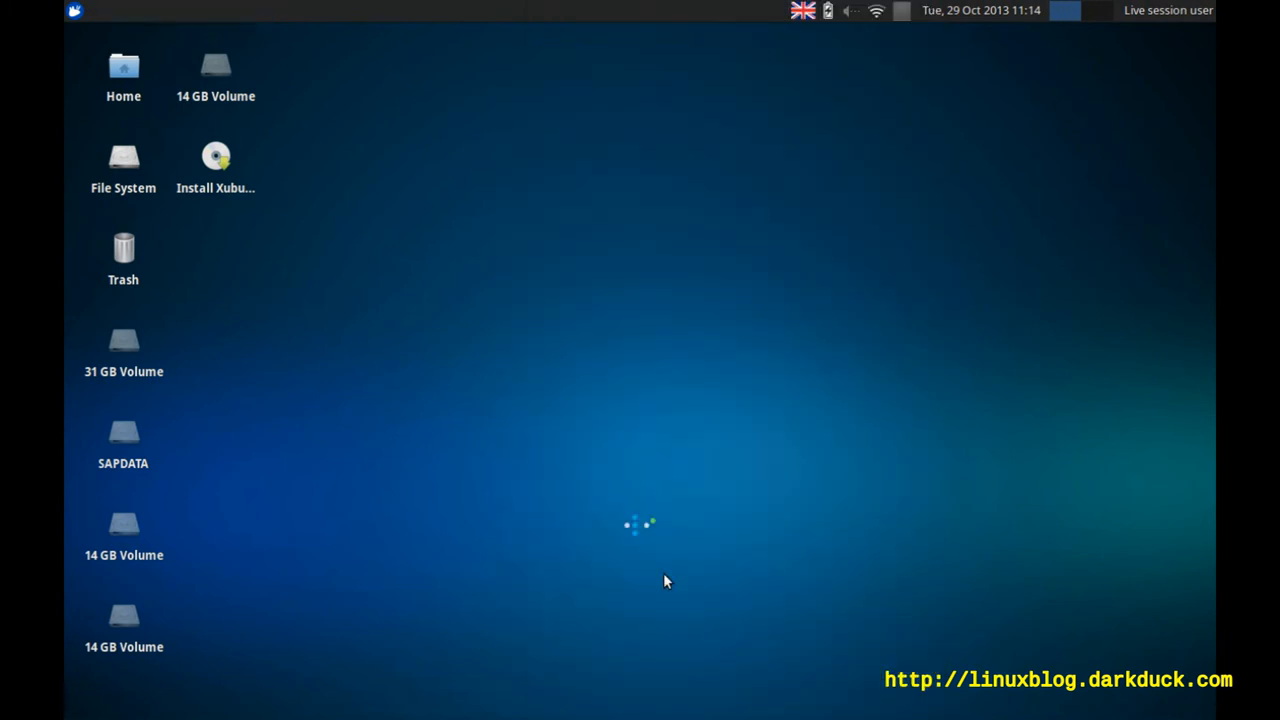
Step: Launch Mousepad from Applications and type 'Hello!'
click(74, 10)
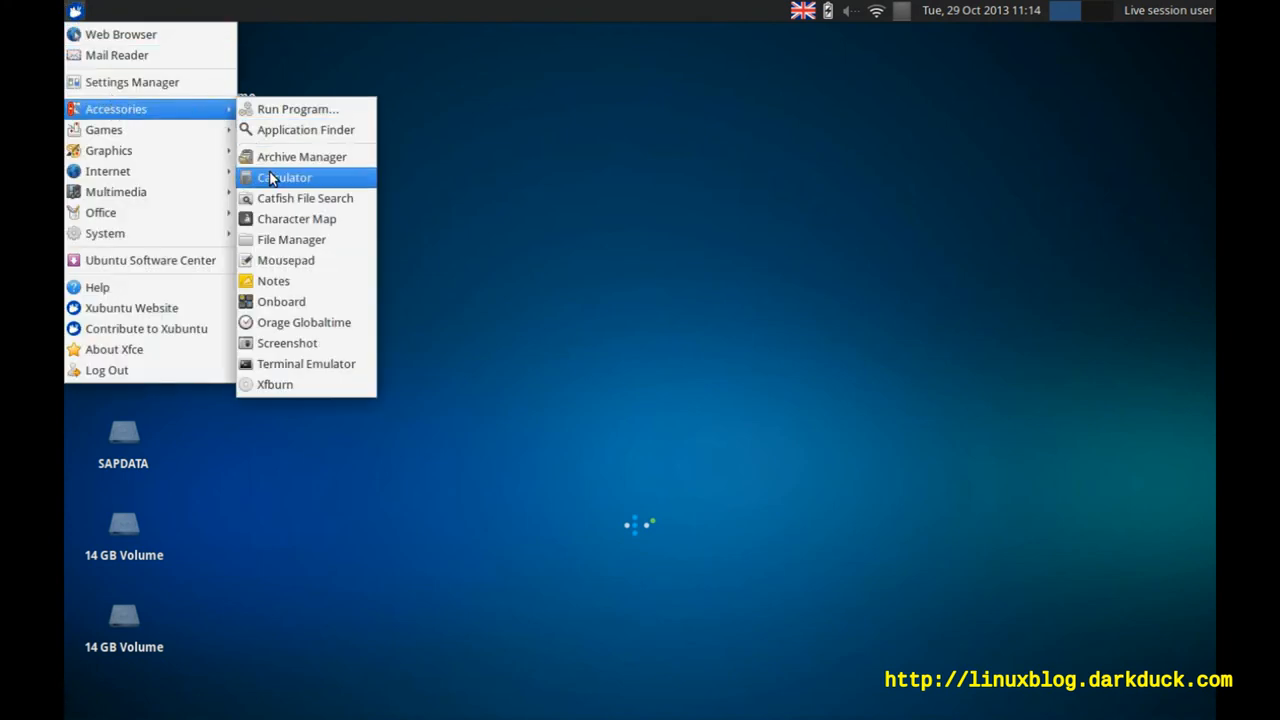
click(285, 260)
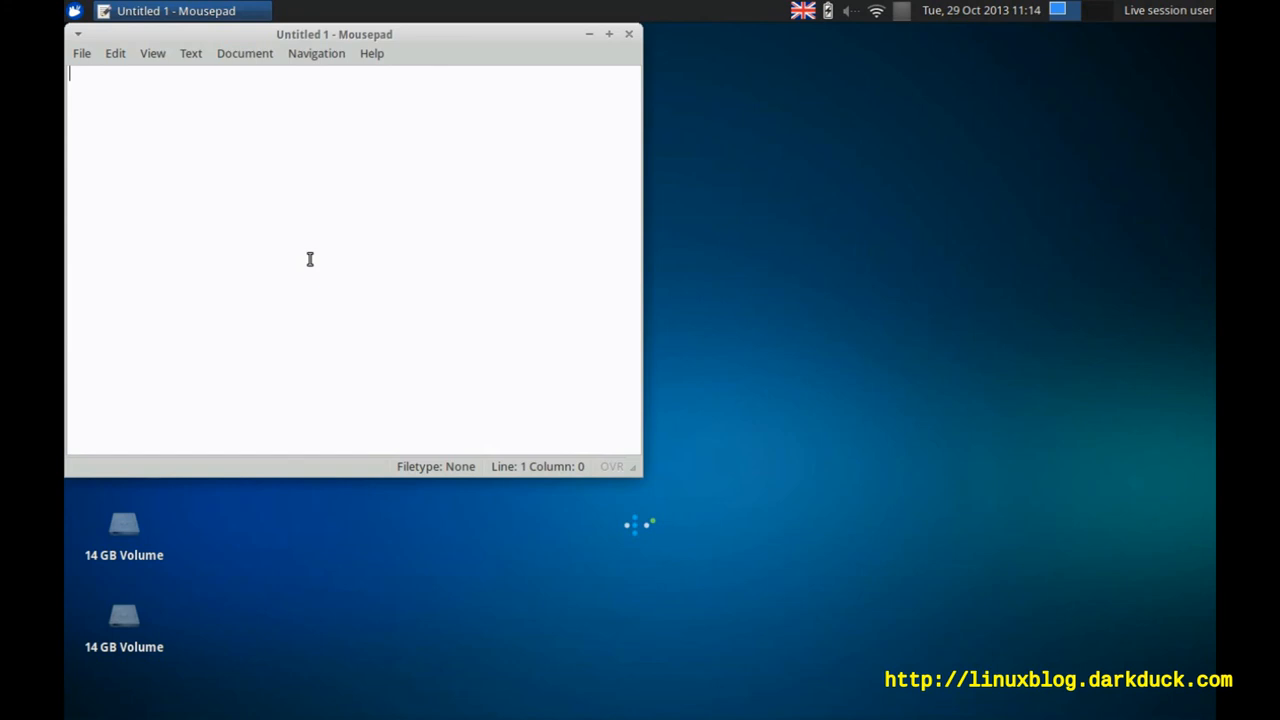
text(Hel)
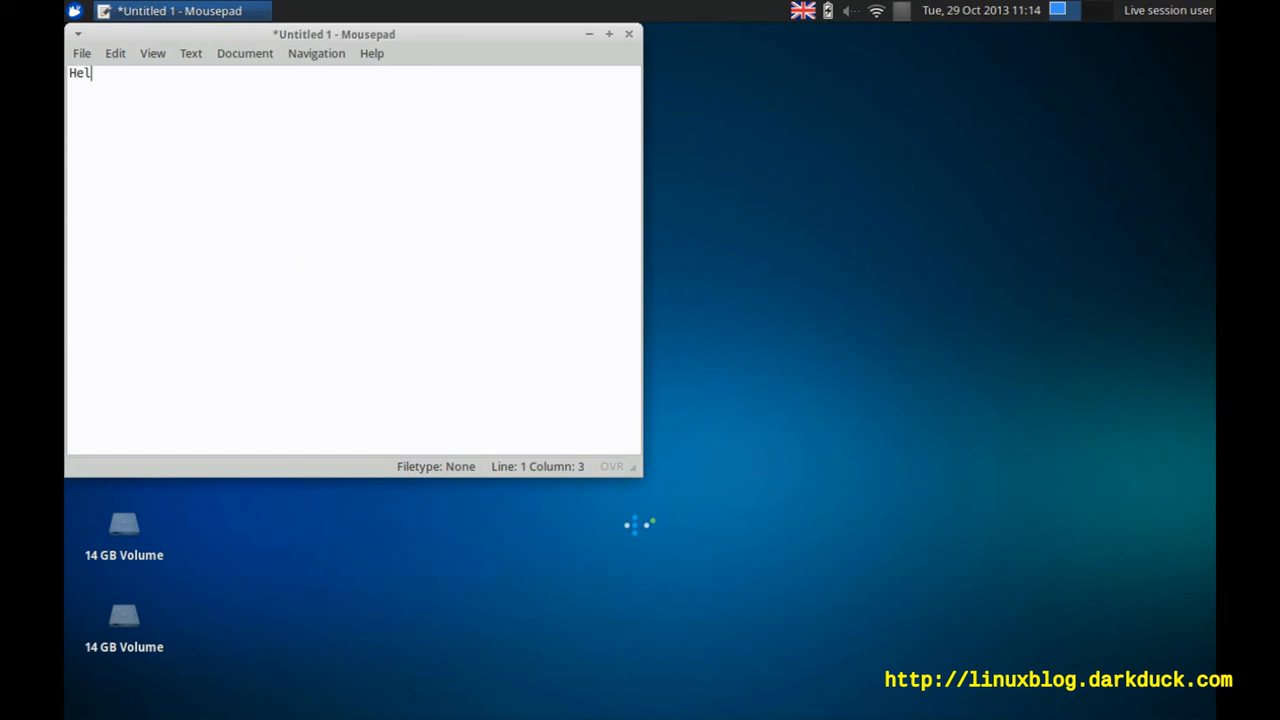
text(lo!)
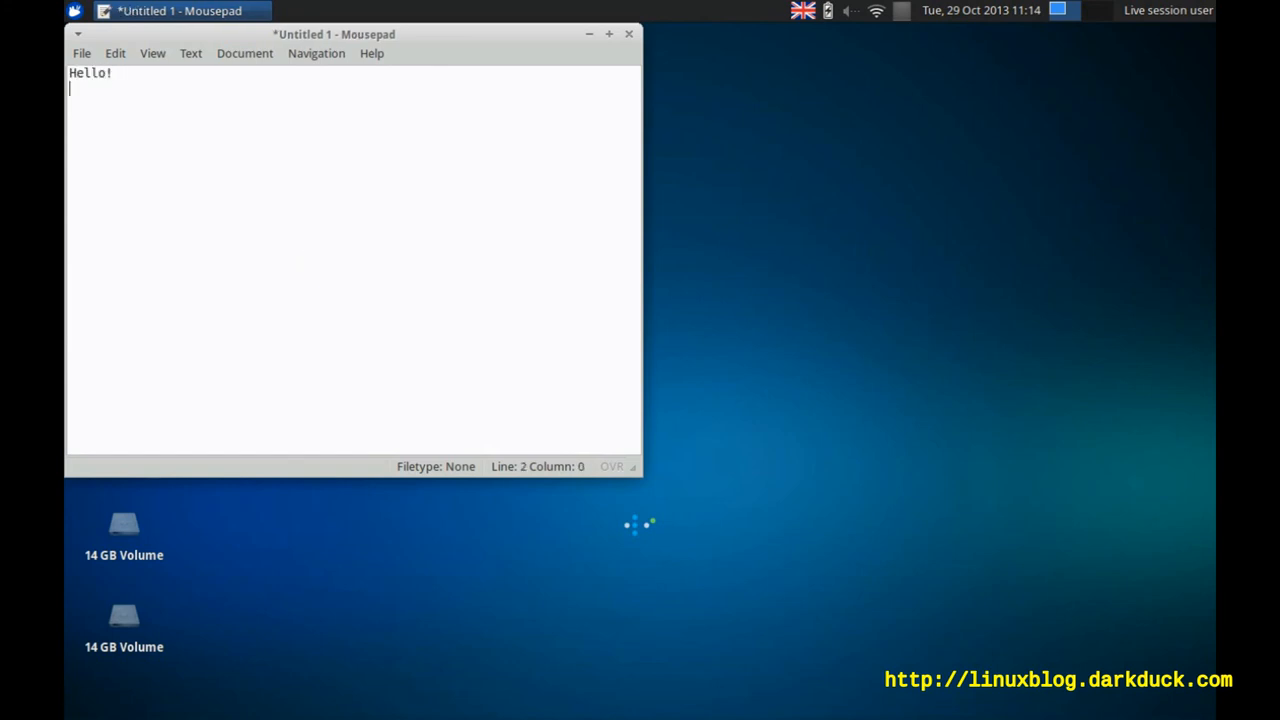
Step: On a new line, type 'Привет!' in the Russian layout
key(Return)
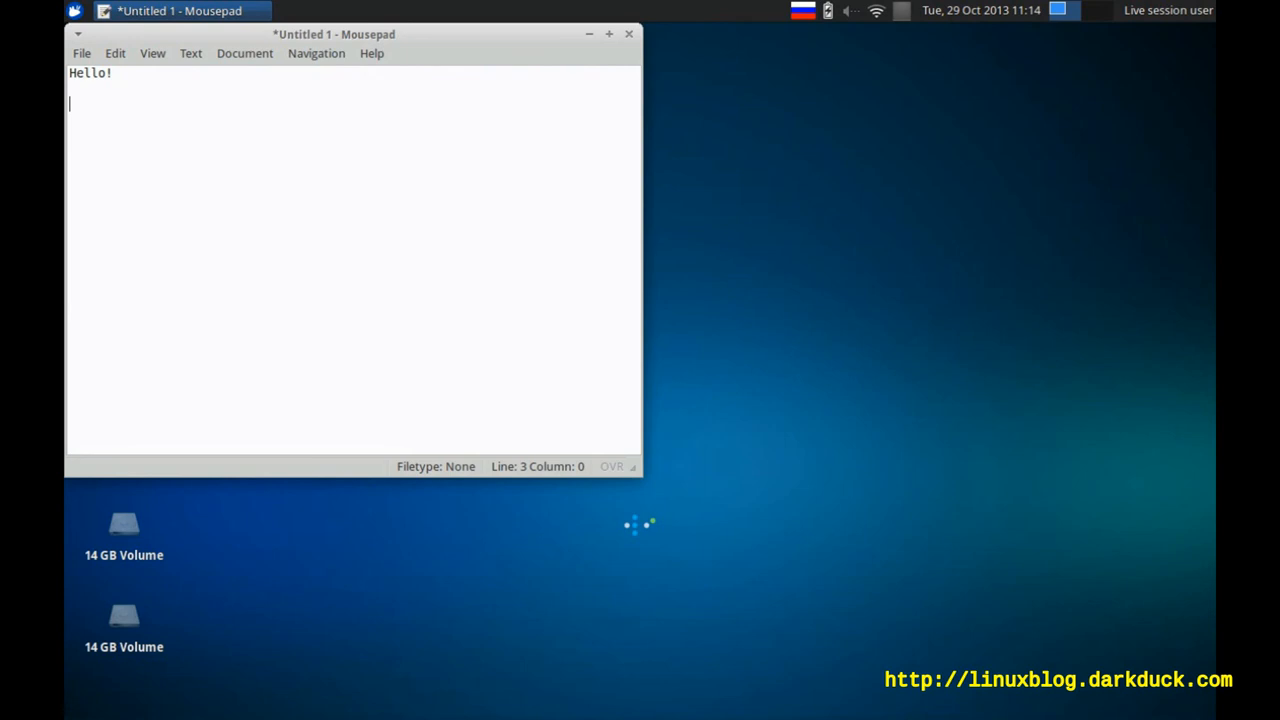
text(Привет)
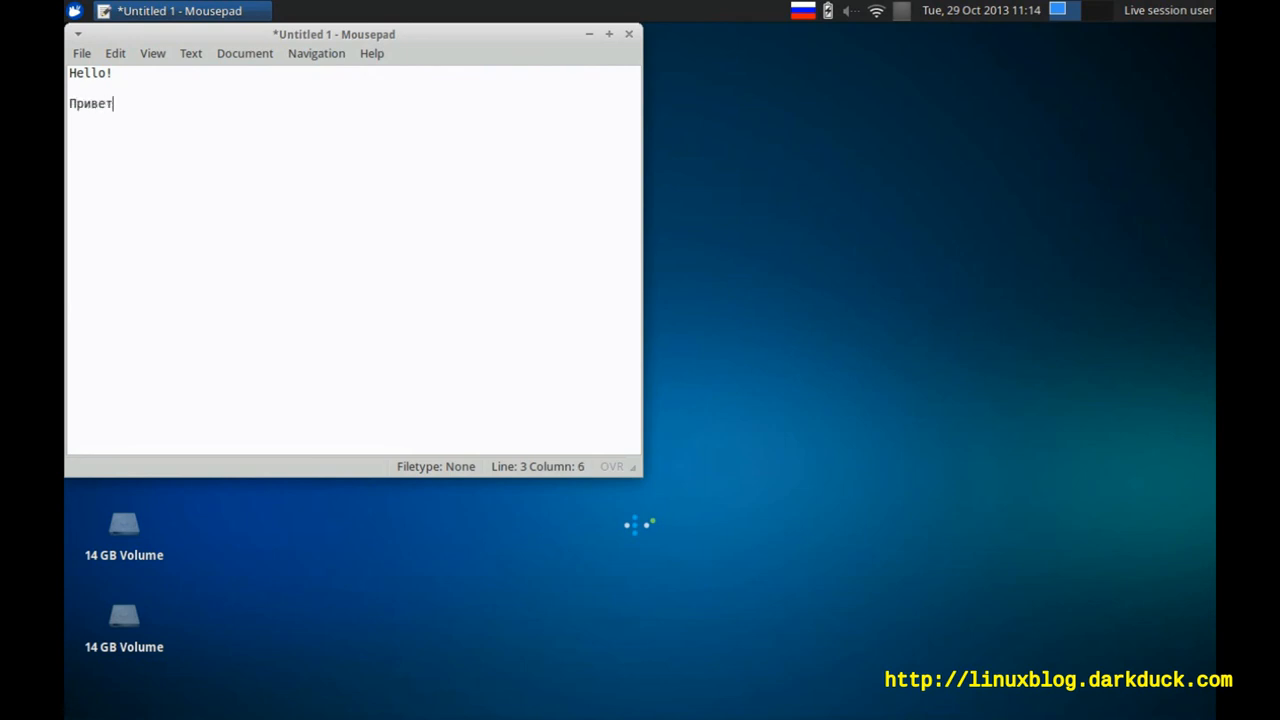
text(!)
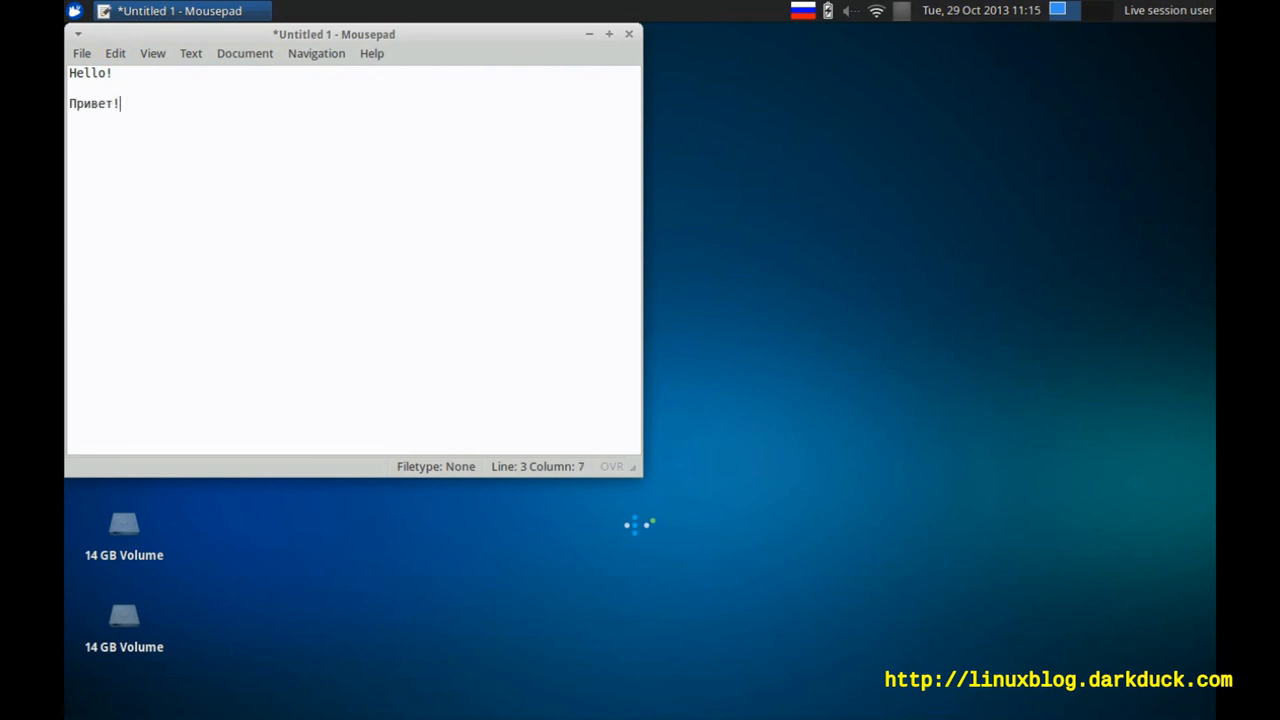